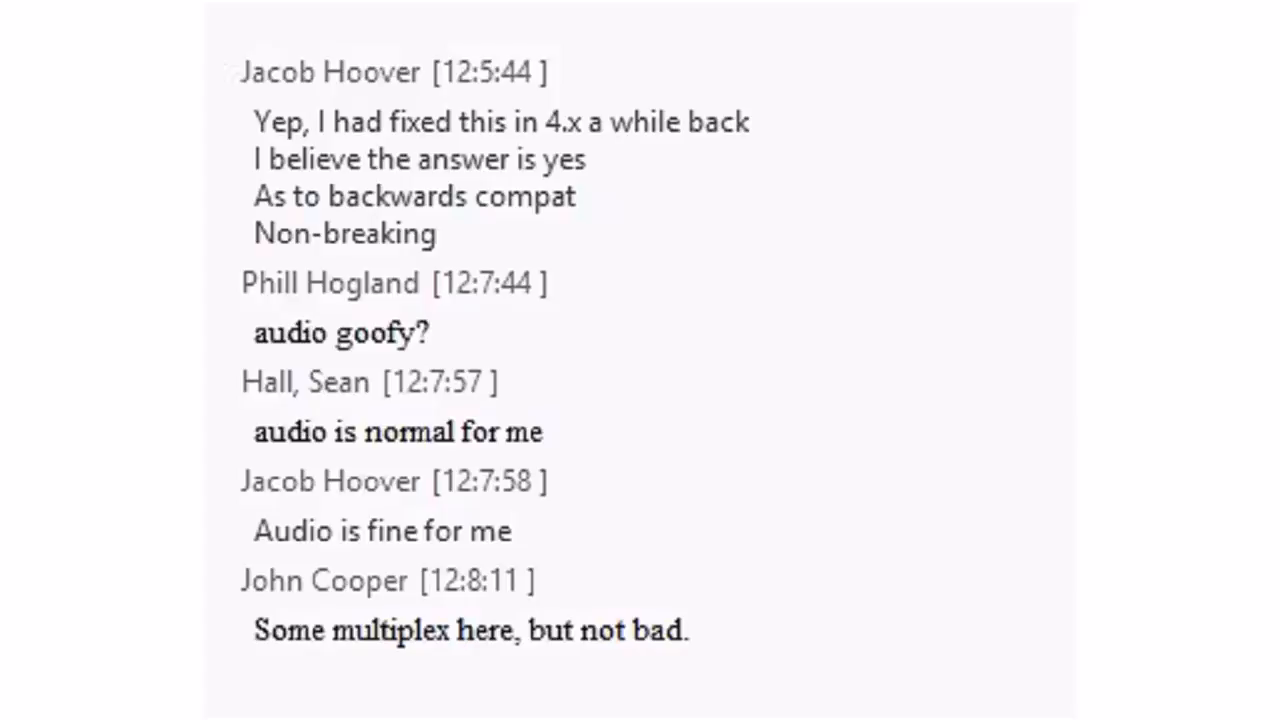
{"action": "scroll", "scroll_direction": "down", "scroll_amount": 3}
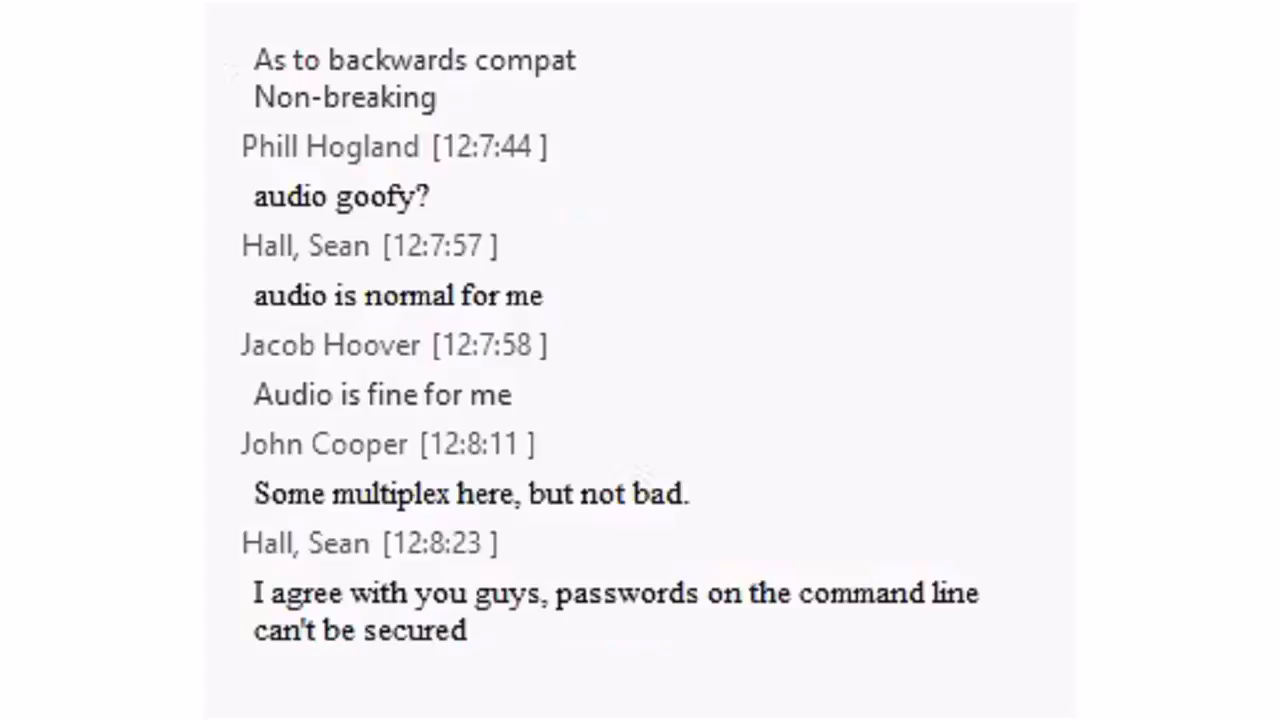
{"action": "scroll", "scroll_direction": "down", "scroll_amount": 3}
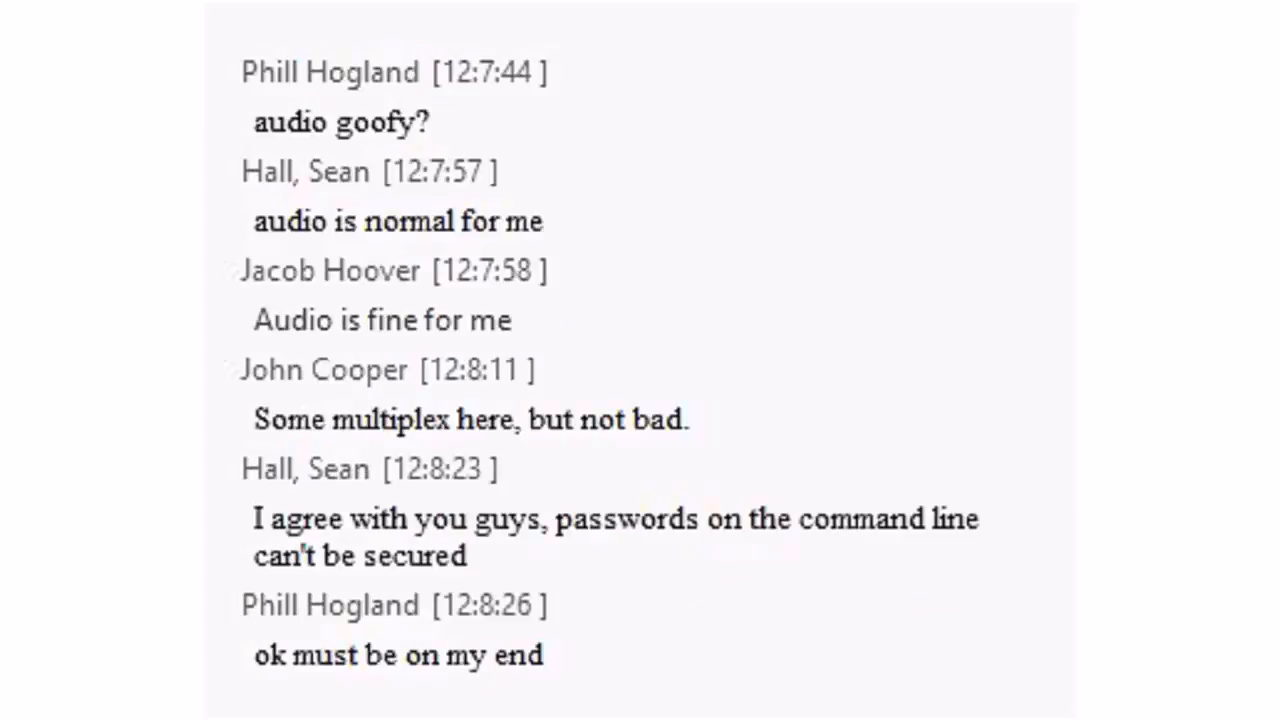
{"action": "scroll", "scroll_direction": "down", "scroll_amount": 3}
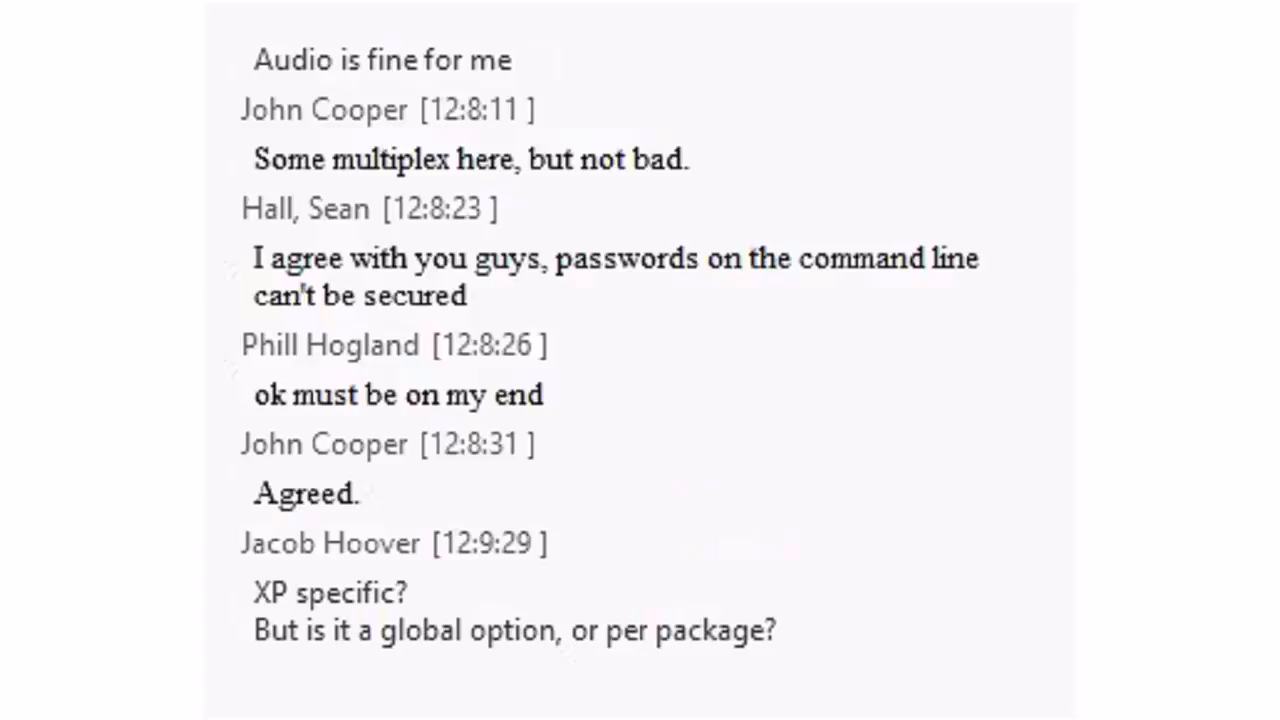
{"action": "scroll", "scroll_direction": "down", "scroll_amount": 3}
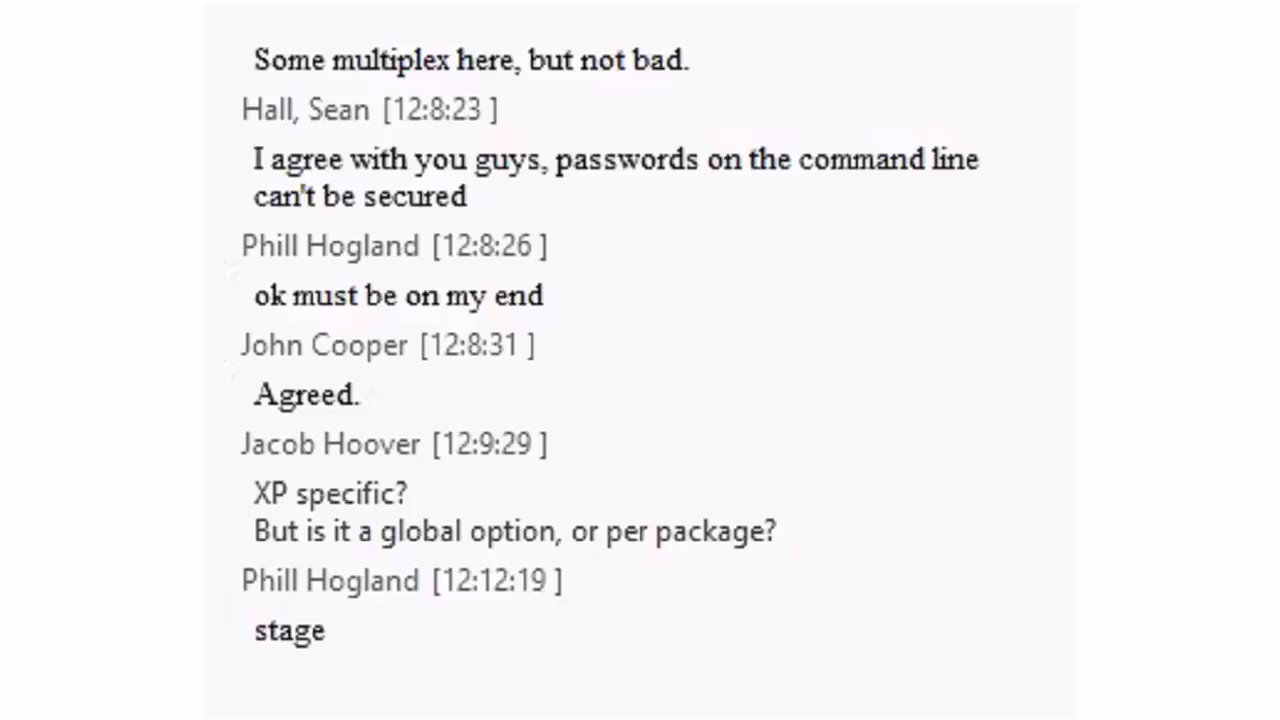
{"action": "scroll", "scroll_direction": "down", "scroll_amount": 3}
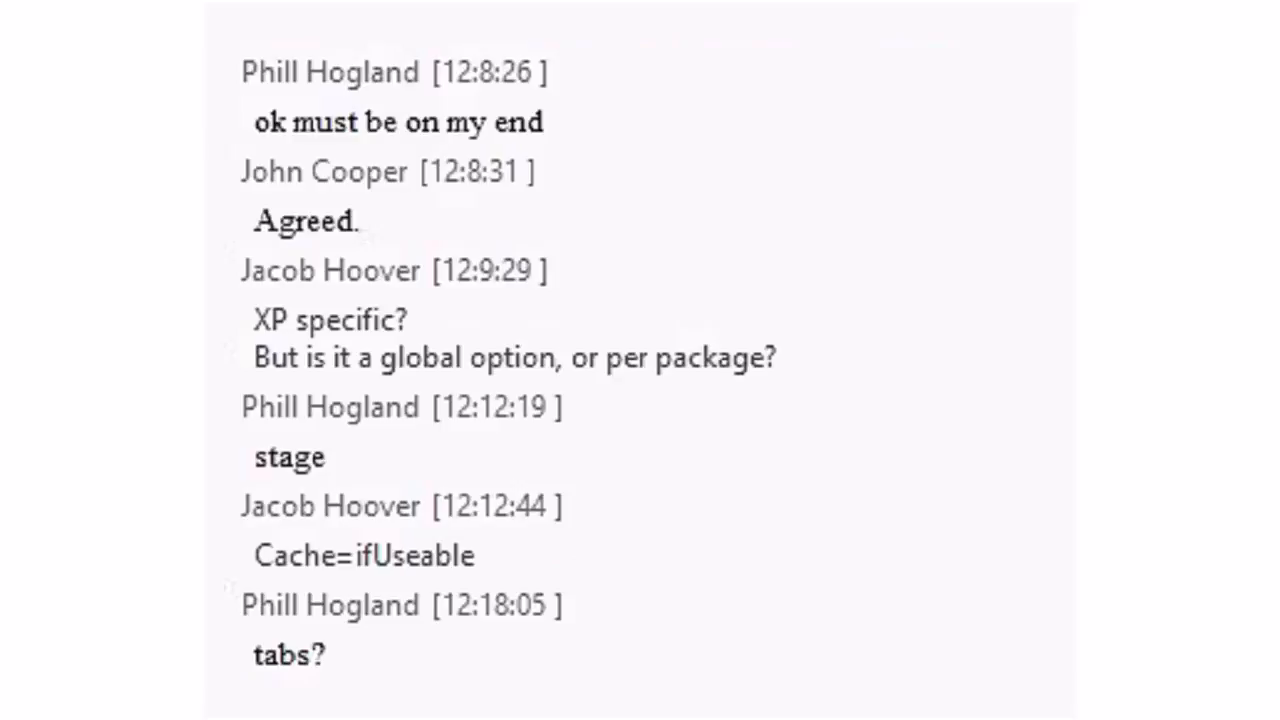
{"action": "scroll", "scroll_direction": "down", "scroll_amount": 3}
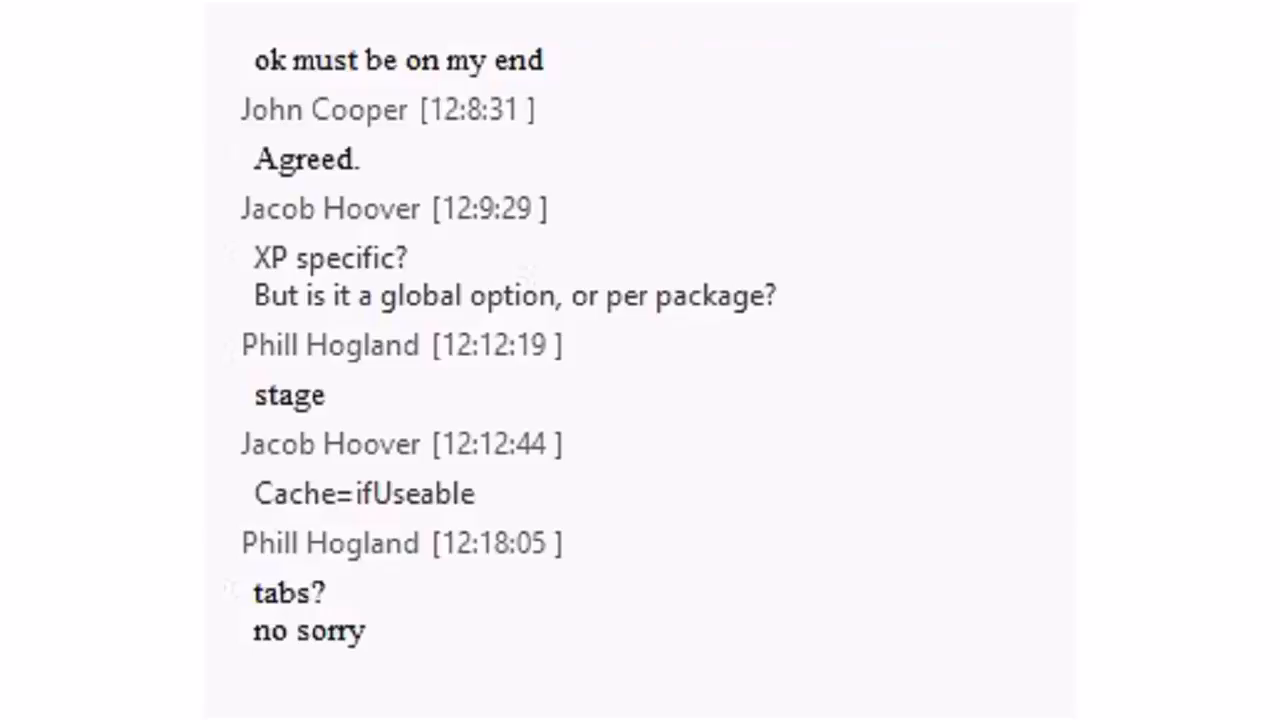
{"action": "scroll", "scroll_direction": "down", "scroll_amount": 3}
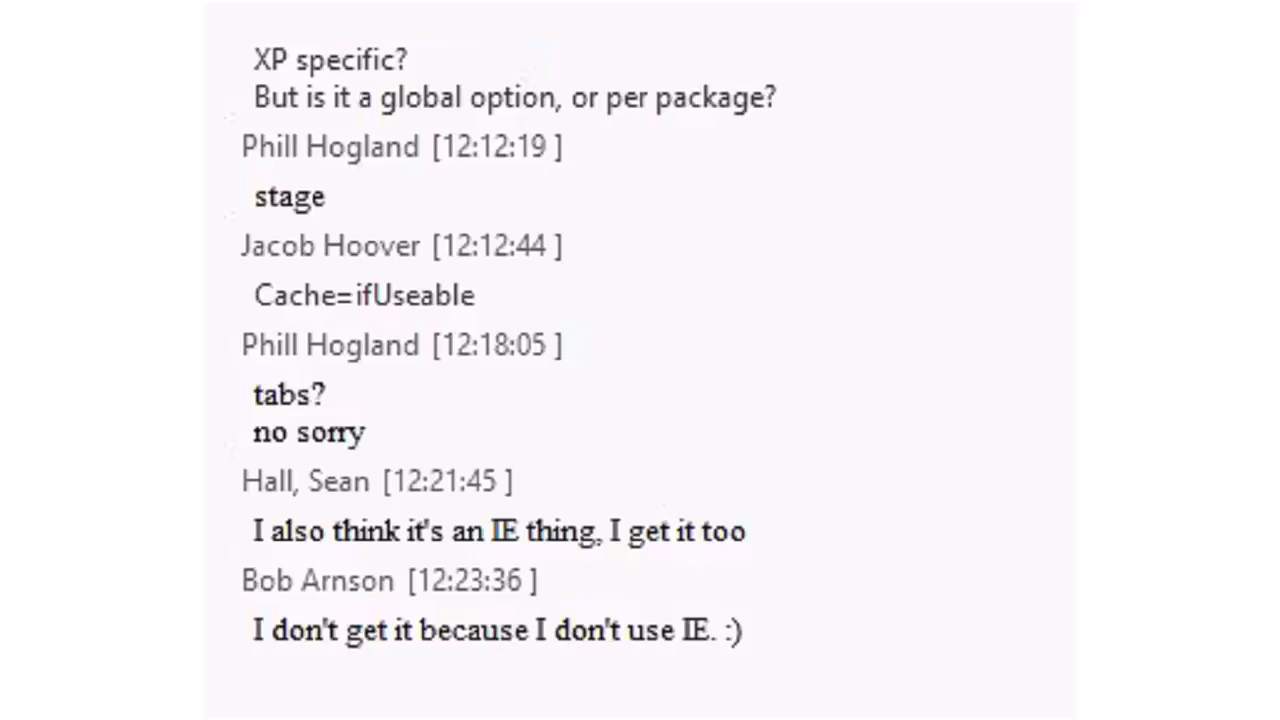
{"action": "scroll", "scroll_direction": "down", "scroll_amount": 3}
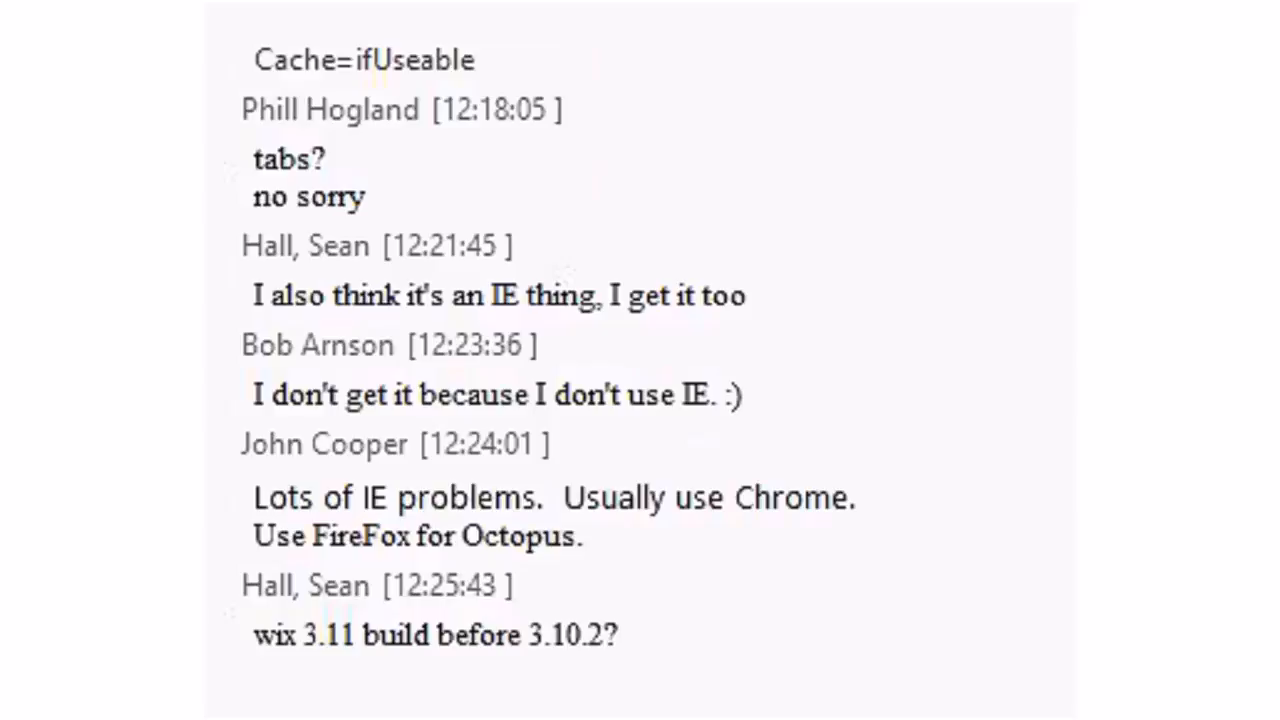
{"action": "scroll", "scroll_direction": "down", "scroll_amount": 3}
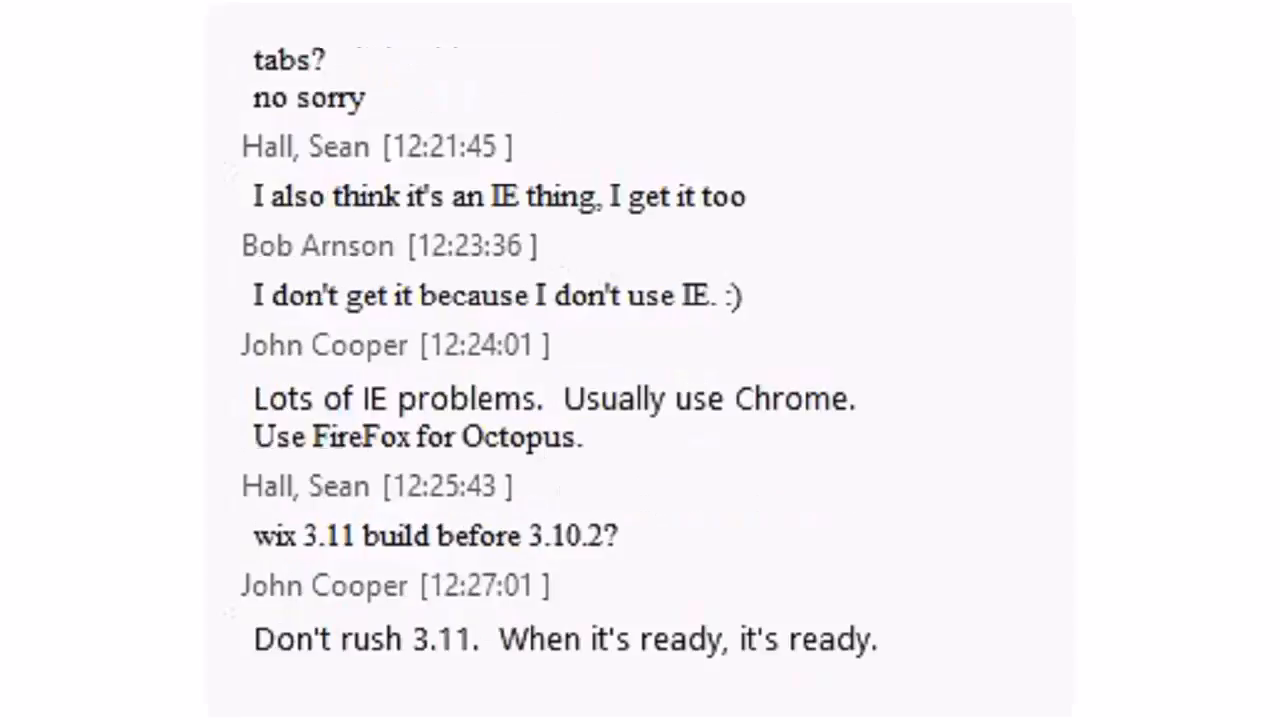